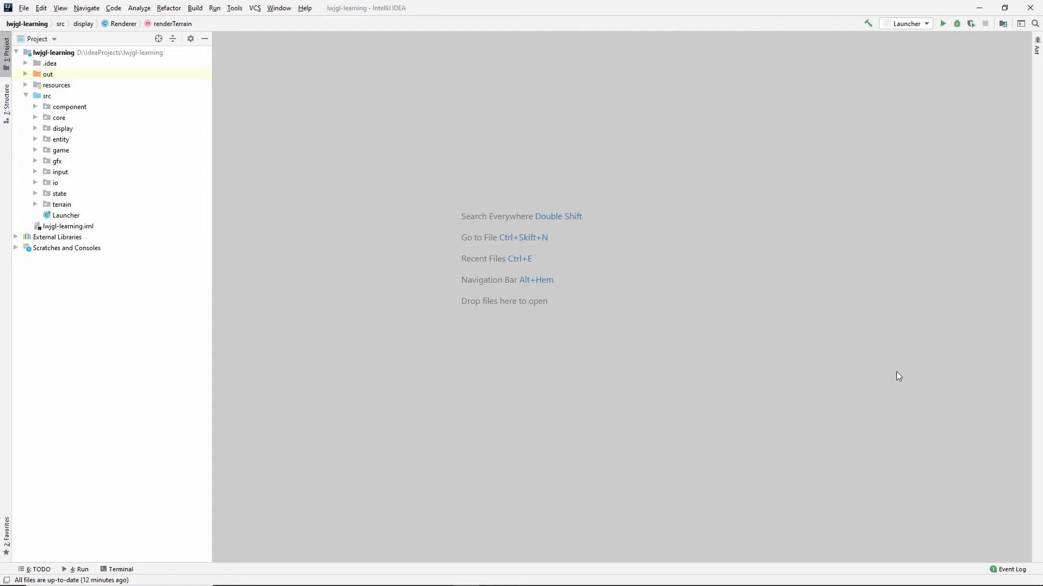
{"action": "mouse_move", "coordinate": [943, 20]}
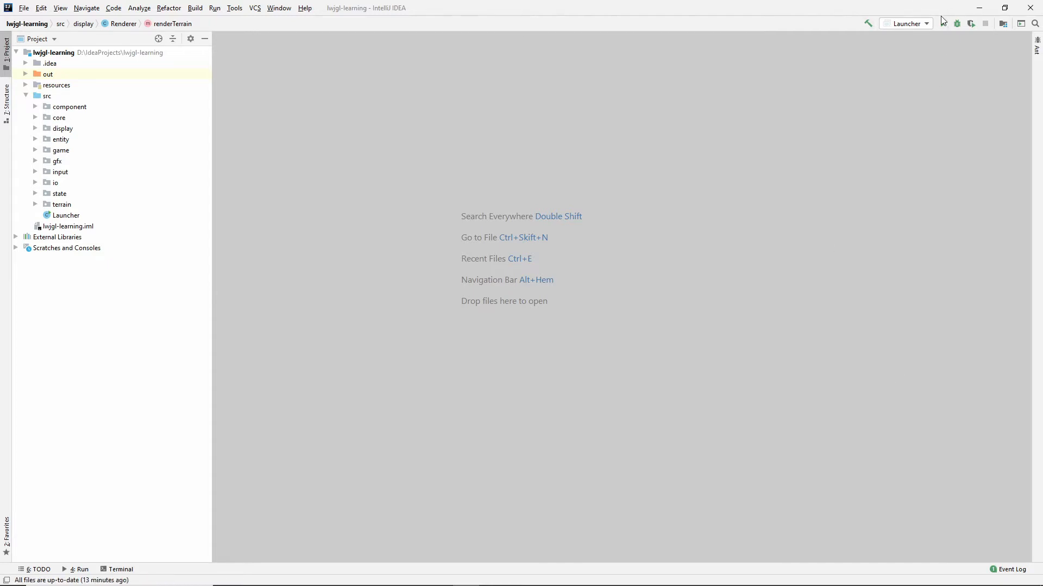
- Run the lwjgl-learning project with the Launcher configuration, opening the Run console
{"action": "left_click", "coordinate": [943, 23]}
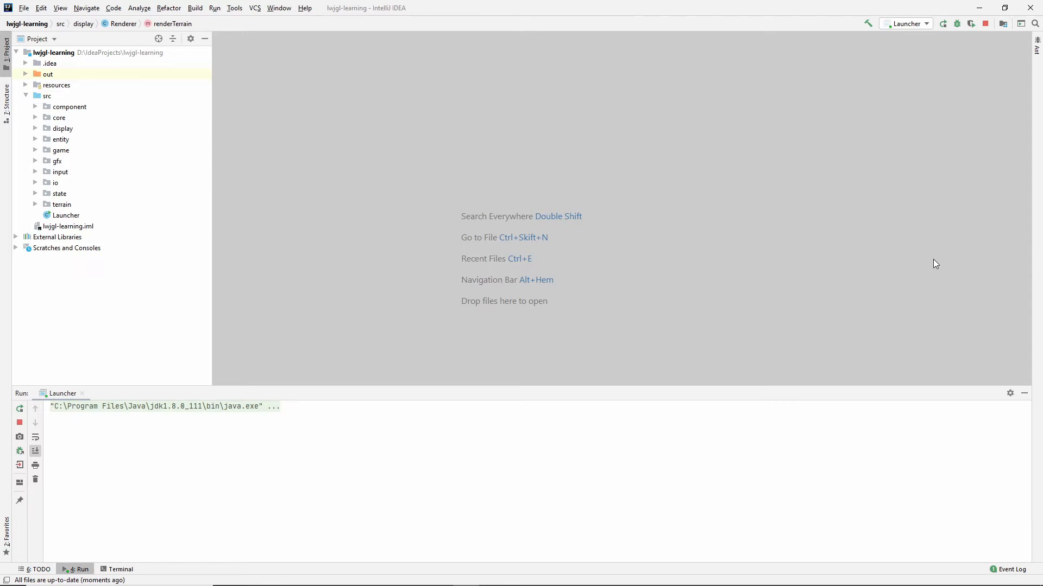